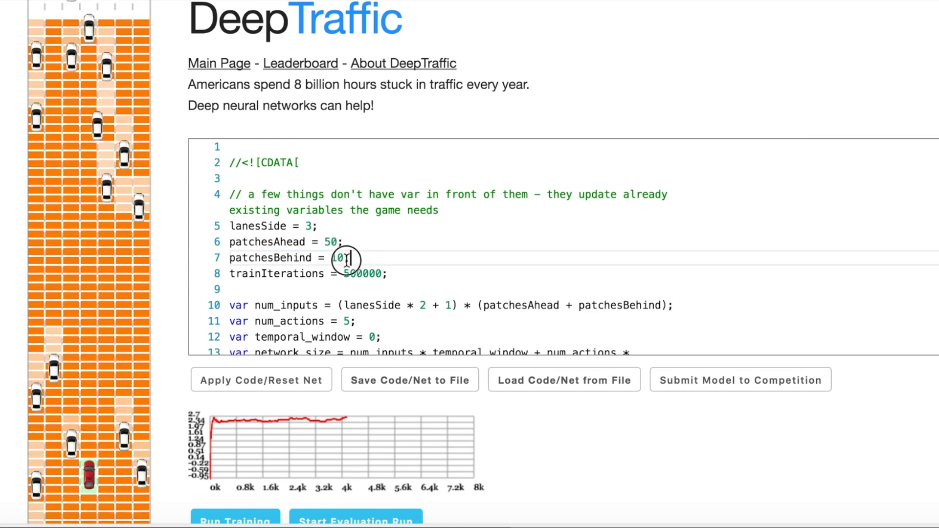
Pick out patchesBehind 10, then bring tdtrainer_options (learning_rate 0.001, batch_size 128) and the 420-input network into view.
{"action": "double_click", "coordinate": [312, 258]}
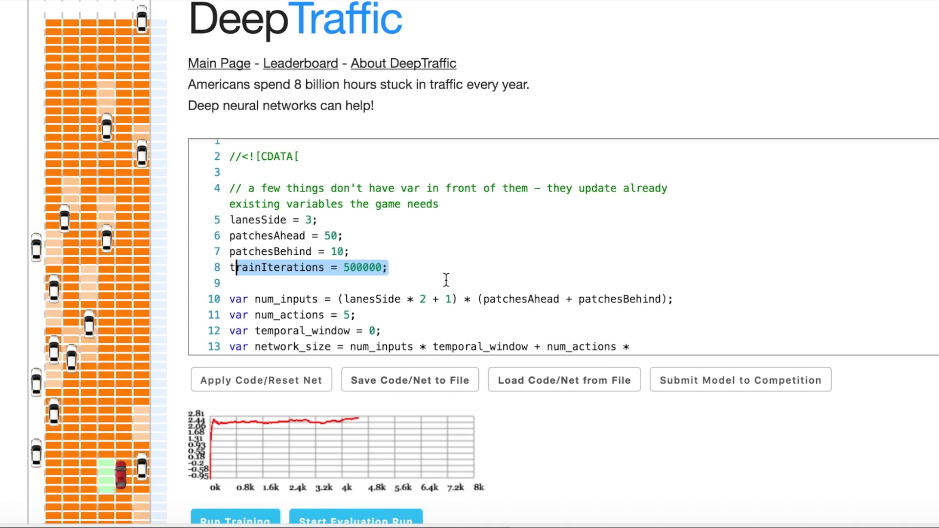
{"action": "scroll", "scroll_direction": "down", "scroll_amount": 3}
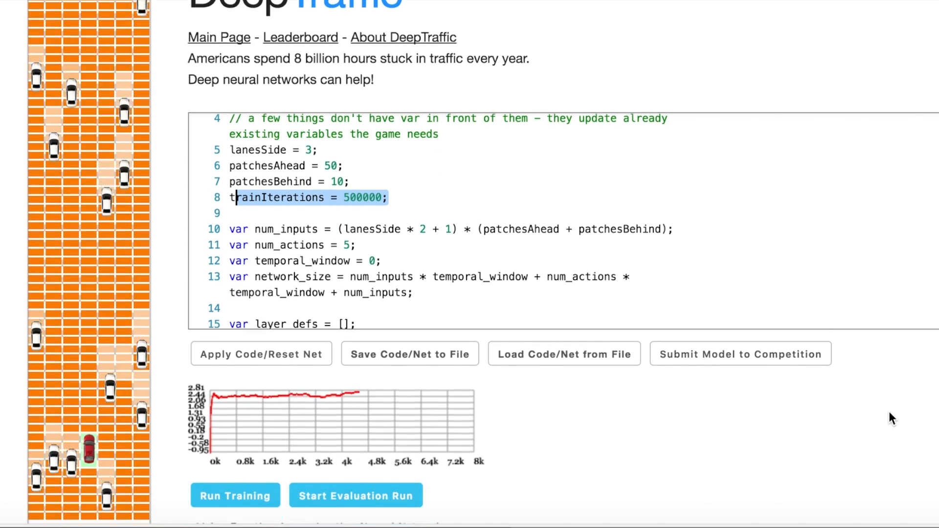
{"action": "scroll", "scroll_direction": "down", "scroll_amount": 3}
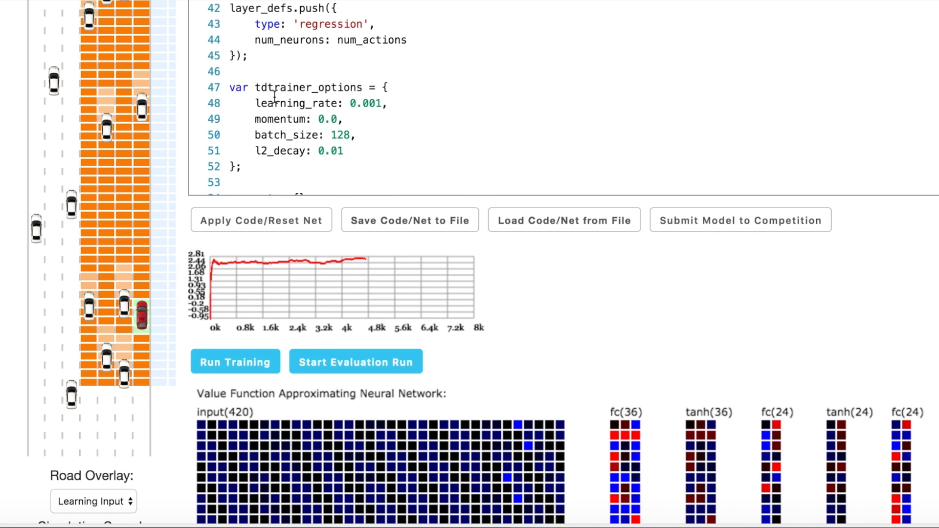
Highlight the opt.gamma = 0.98 line in the agent's learning options.
{"action": "left_click_drag", "start_coordinate": [254, 103], "coordinate": [355, 135]}
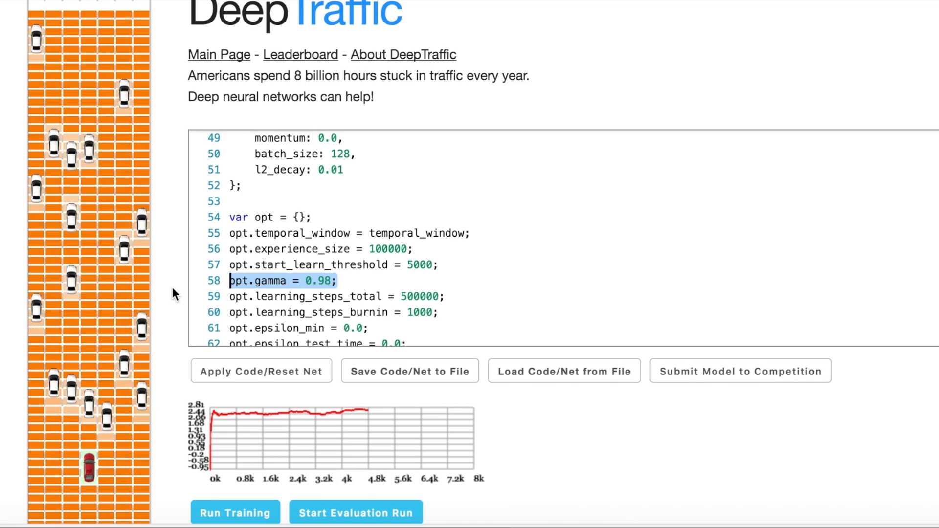
{"action": "scroll", "scroll_direction": "down", "scroll_amount": 3}
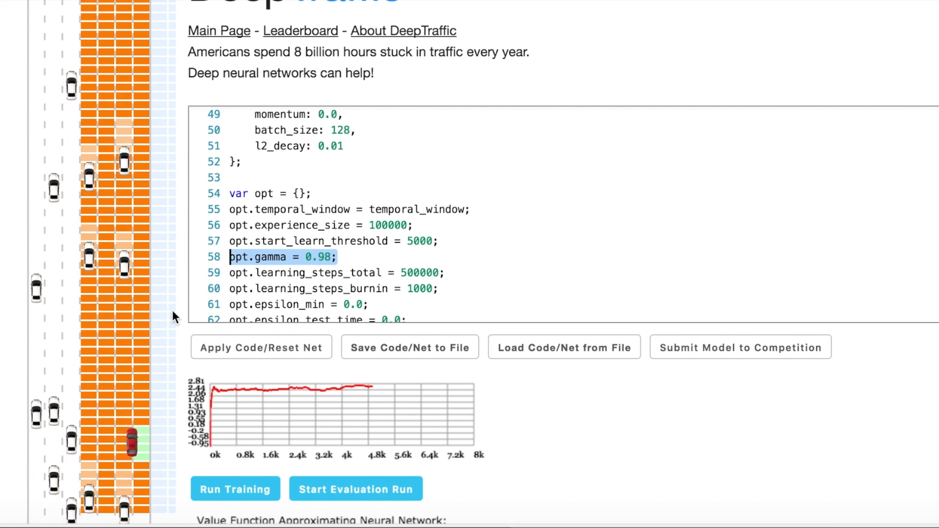
{"action": "scroll", "scroll_direction": "down", "scroll_amount": 3}
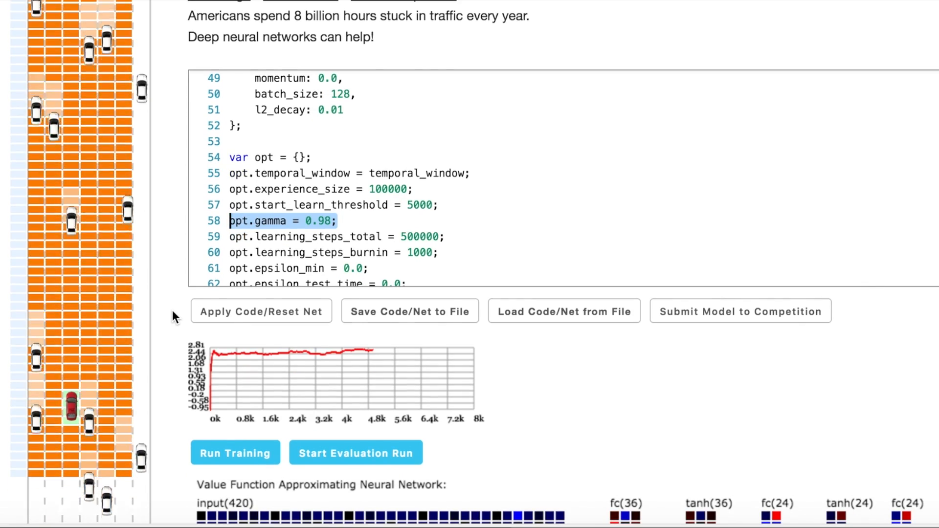